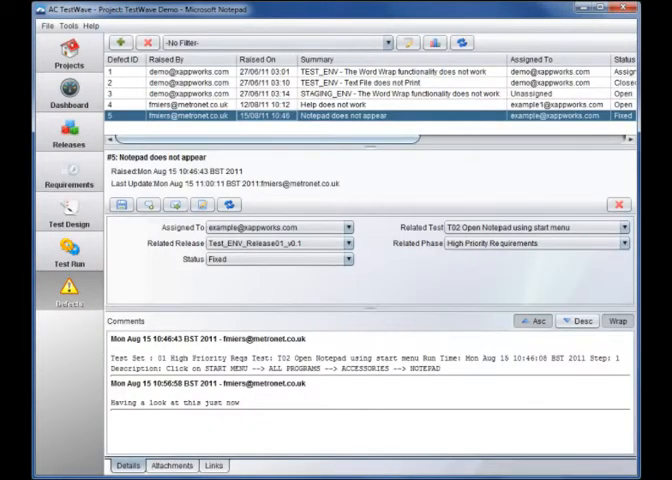
# - Return to Test Run view and select the 02 Medium Priority Reqs test set
pyautogui.click(67, 135)
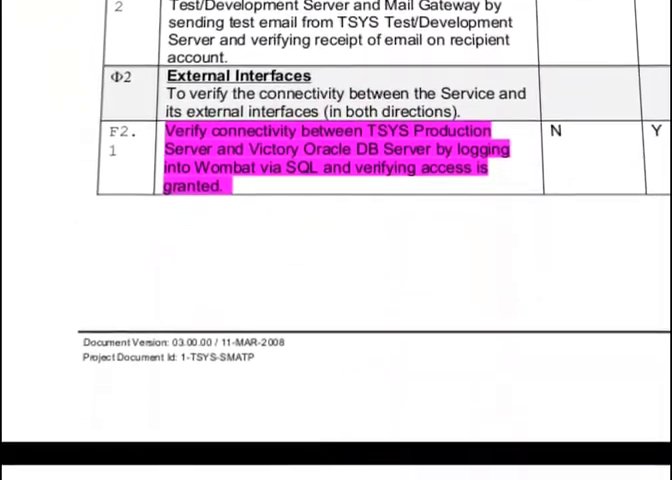
pyautogui.scroll(-3)
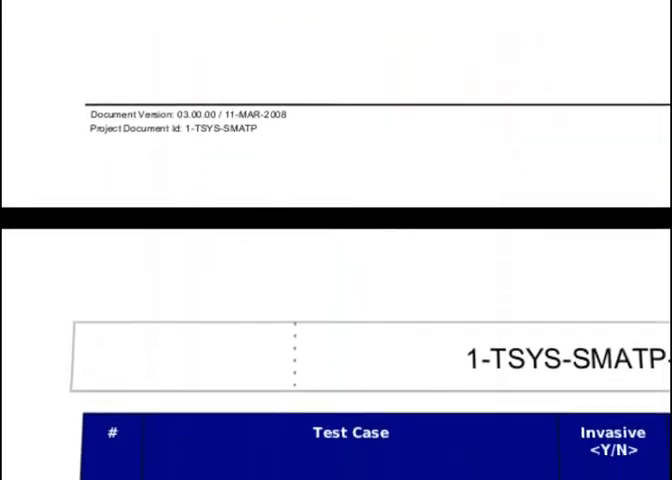
pyautogui.scroll(-3)
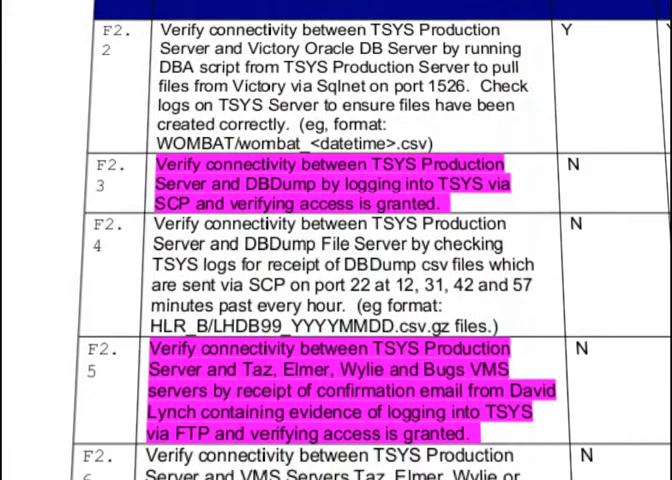
pyautogui.scroll(-3)
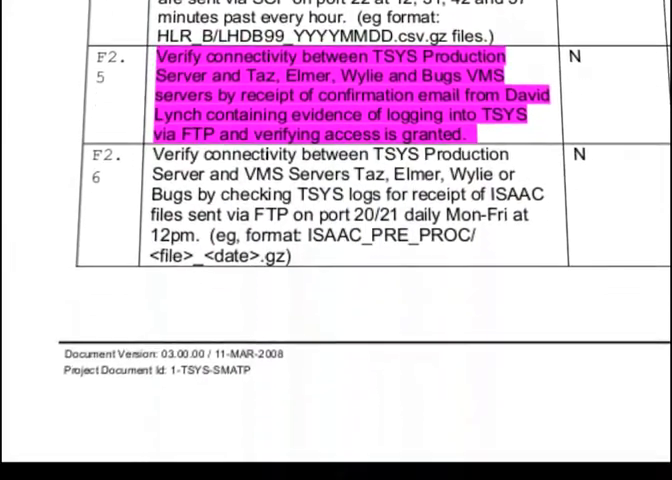
pyautogui.scroll(-3)
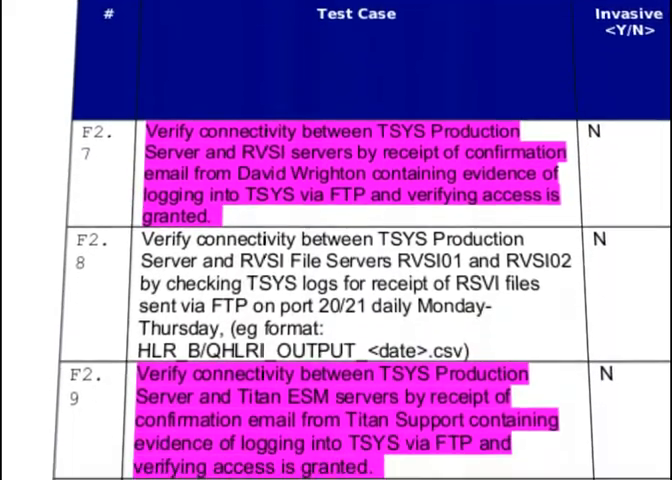
pyautogui.scroll(-3)
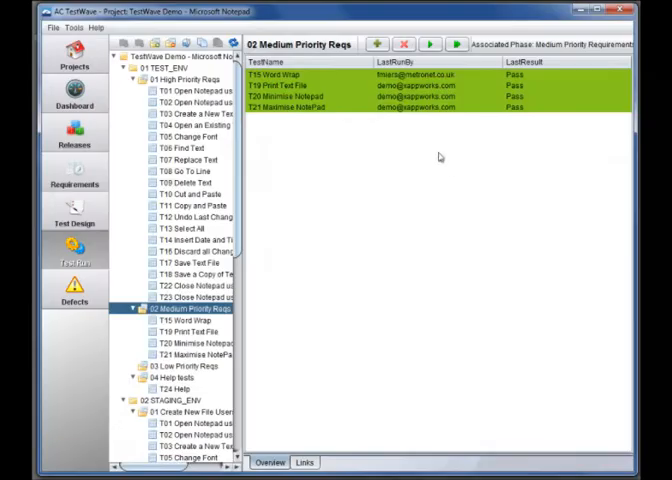
pyautogui.click(290, 74)
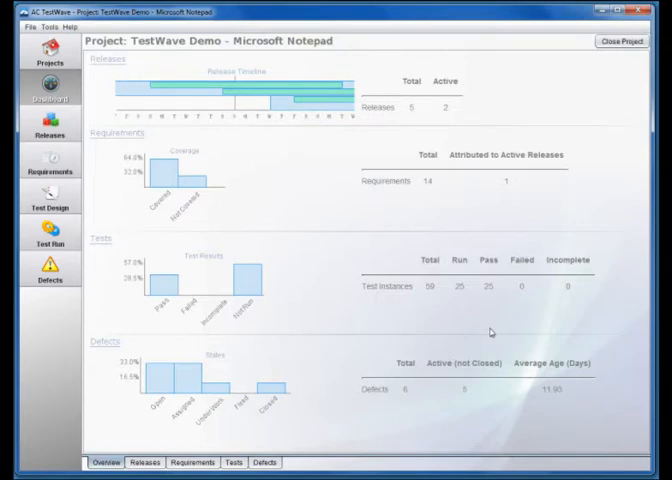
pyautogui.moveTo(345, 389)
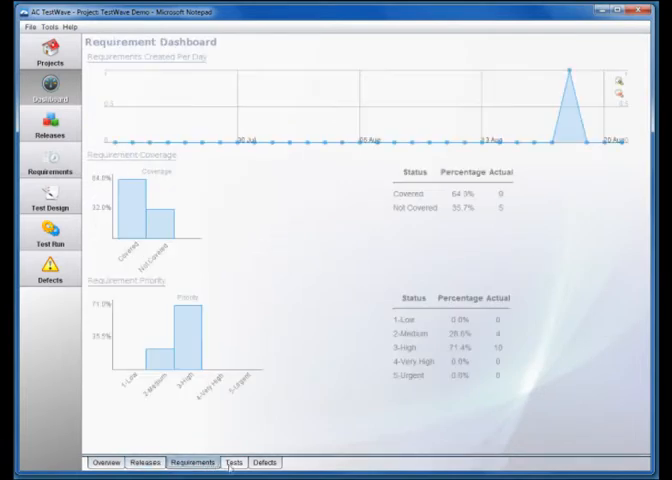
# - Review the Tests and Defects breakdowns on the project dashboard
pyautogui.click(231, 462)
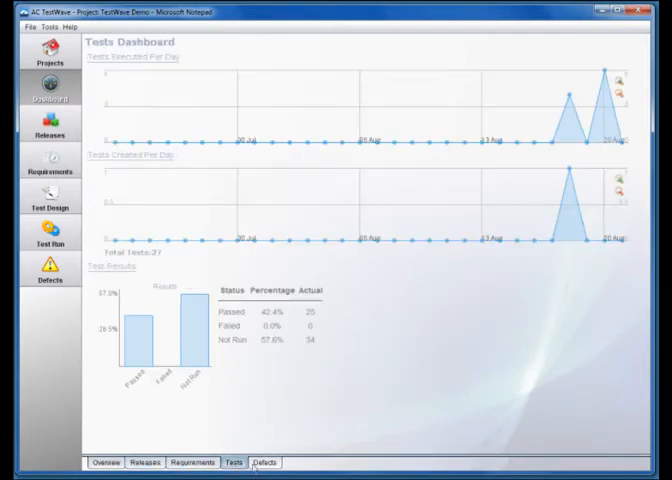
pyautogui.click(38, 210)
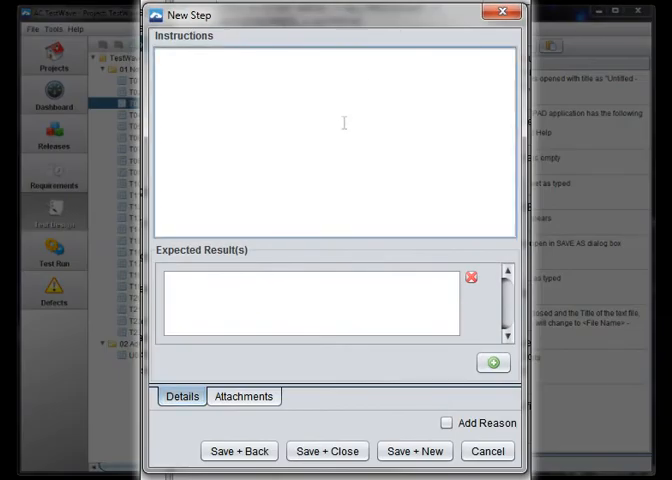
# - Add step 'Open File' expecting 'File contains saved text', with reason 'Added new step to check file contents'
pyautogui.write('Open File')
pyautogui.click(312, 303)
pyautogui.write('File contains saved text')
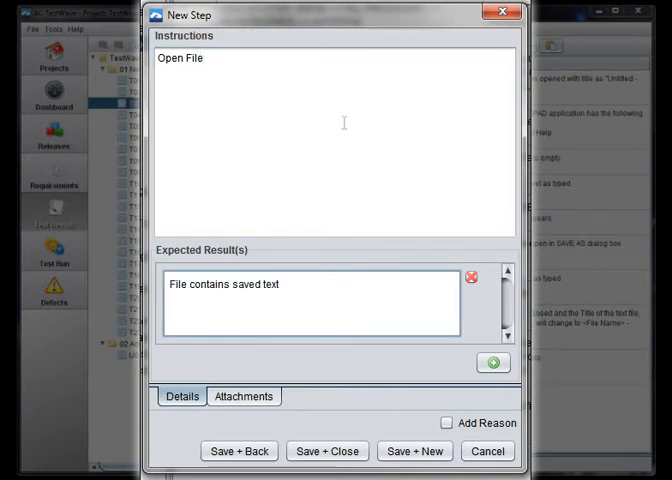
pyautogui.write('.')
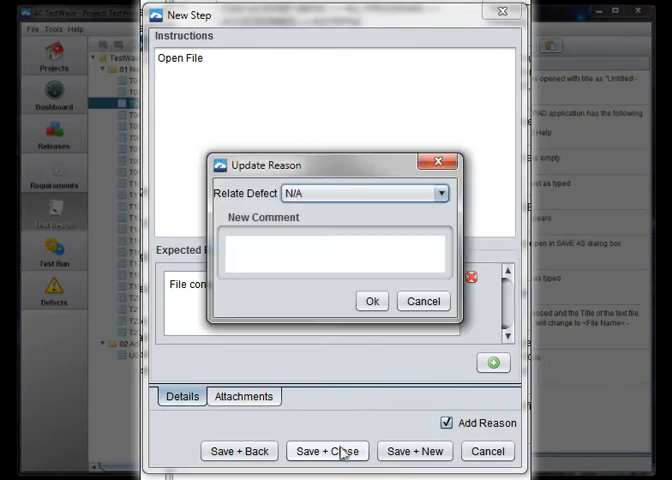
pyautogui.write('Added new step to check file contents')
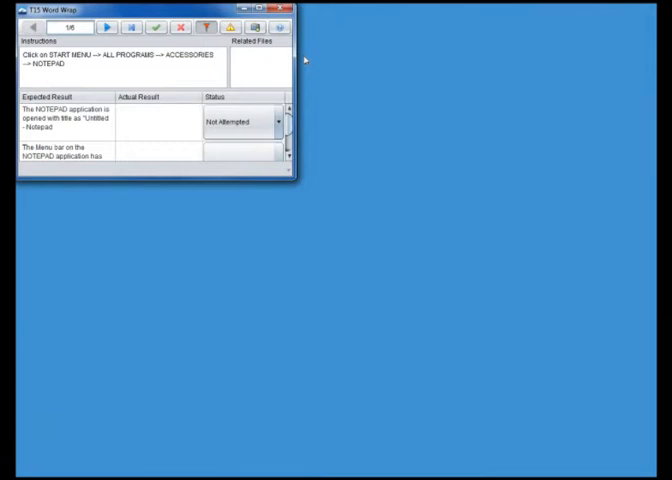
pyautogui.moveTo(260, 55)
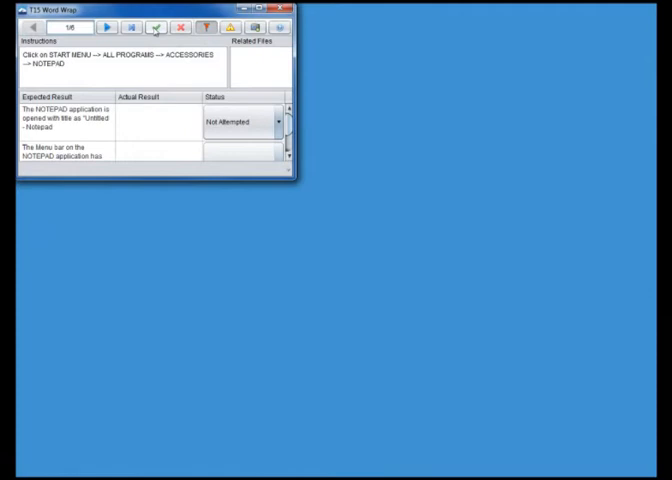
# - Mark step 1 of the T15 Word Wrap run passed and step 2 failed
pyautogui.click(107, 27)
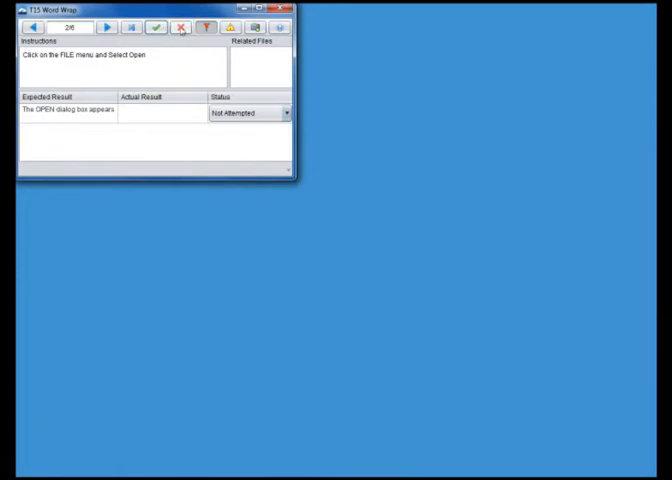
pyautogui.click(180, 27)
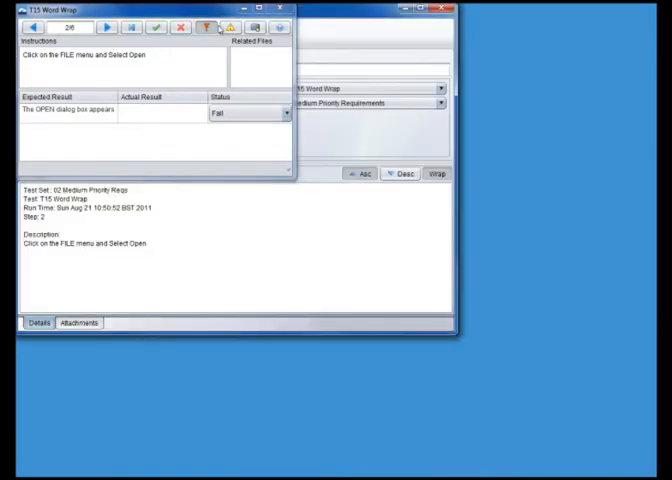
# - Log the 'No help window' defect, assign it to a team member, and finish the run
pyautogui.click(230, 27)
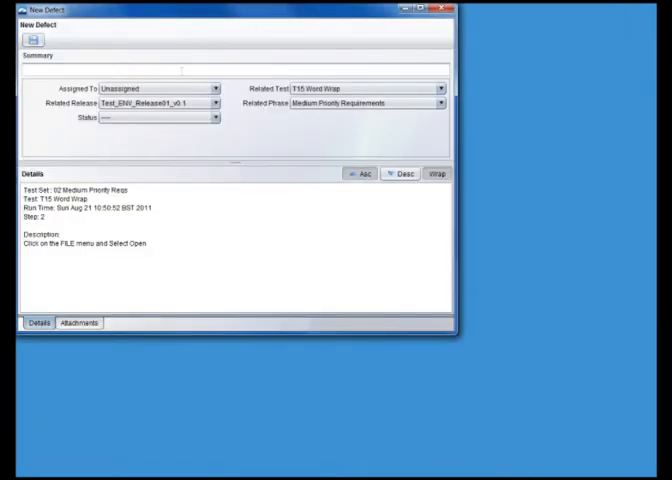
pyautogui.click(215, 88)
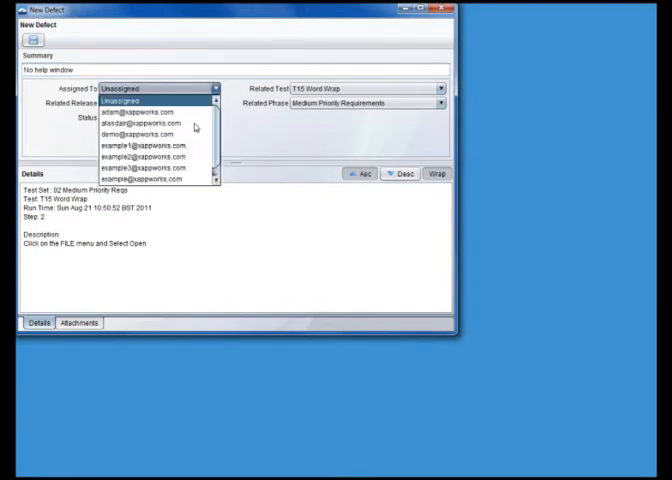
pyautogui.click(139, 145)
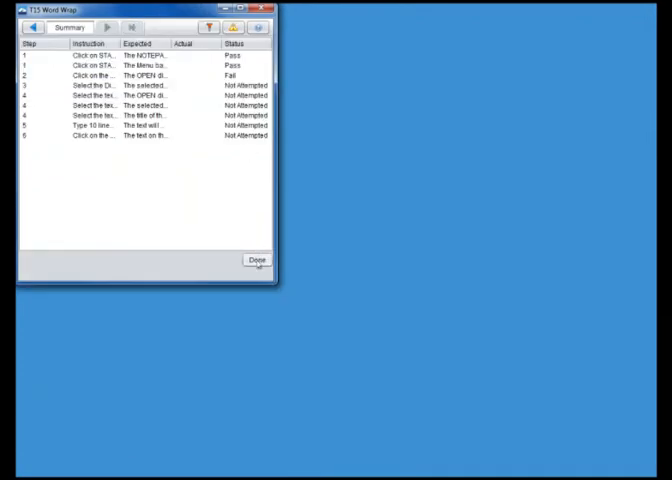
pyautogui.click(257, 260)
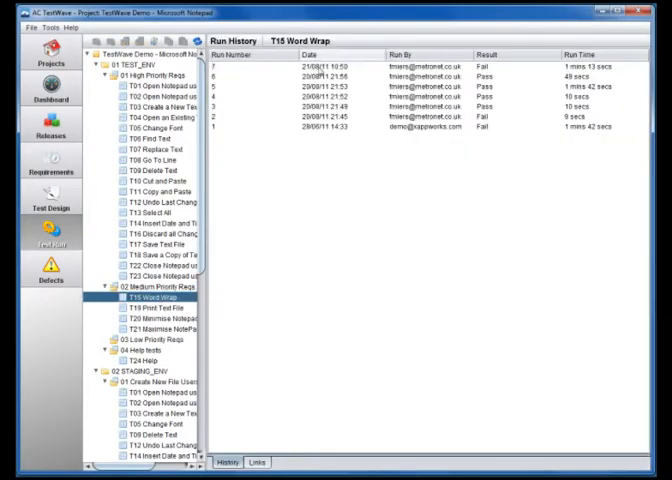
# - Page through run #7's recorded step results, then close the results window
pyautogui.doubleClick(300, 64)
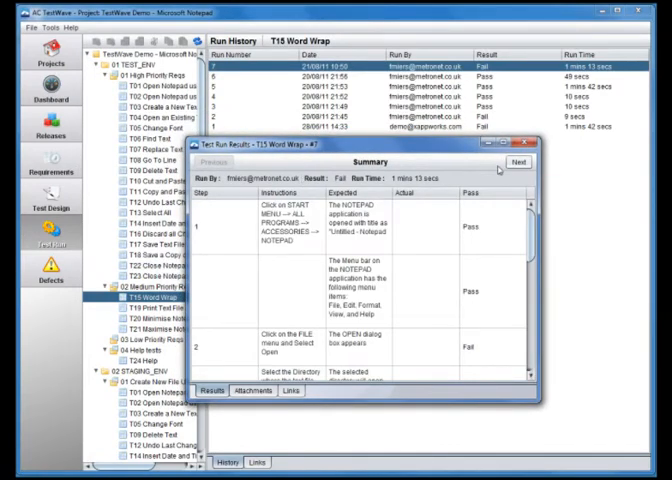
pyautogui.click(517, 161)
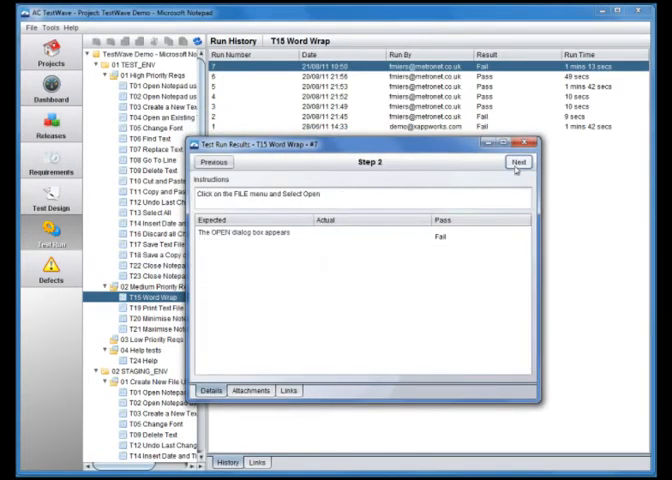
pyautogui.click(518, 162)
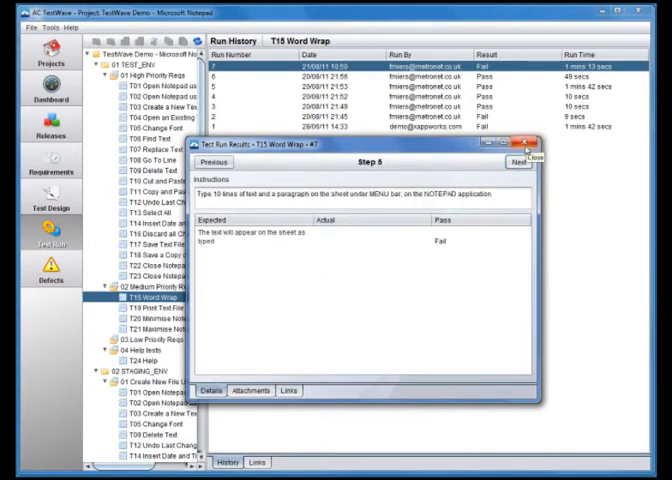
pyautogui.click(48, 300)
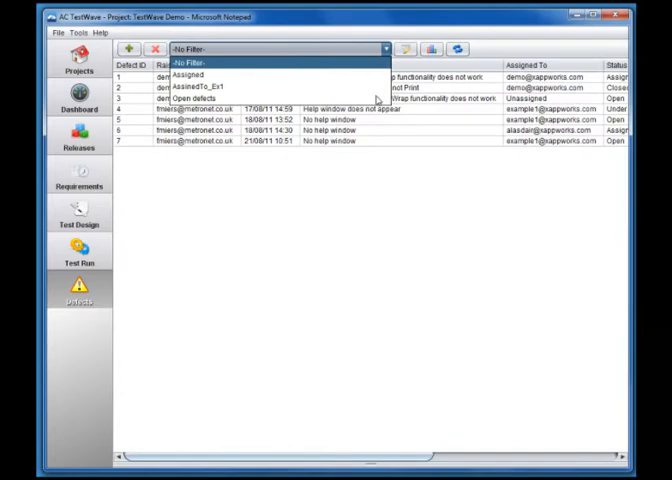
# - Filter defects to 'Open defects' and show defect 7's details
pyautogui.click(213, 98)
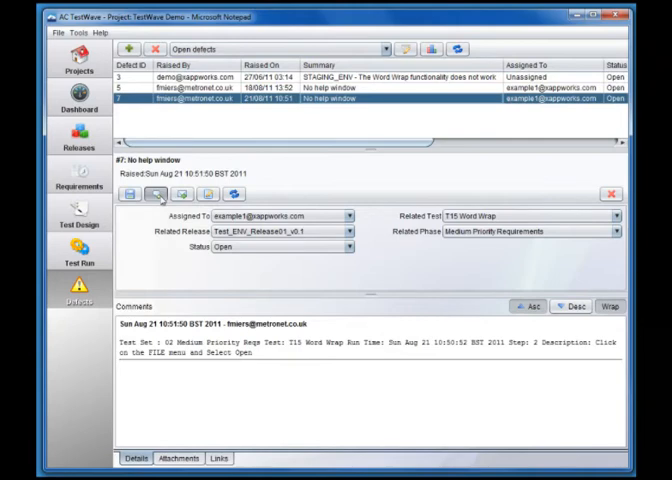
# - Add a comment to defect 7 that the help window appears momentarily then disappears
pyautogui.click(155, 190)
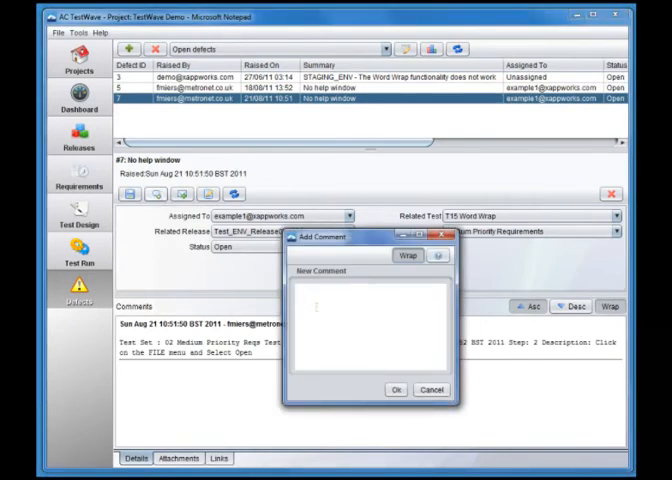
pyautogui.write('Help window appears momentarily, then')
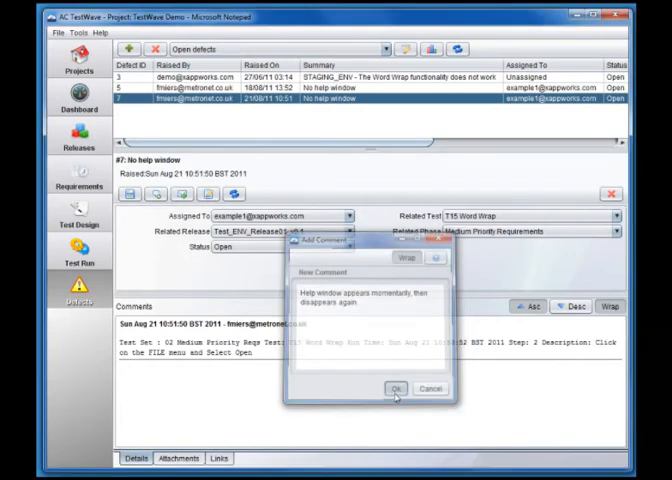
pyautogui.click(396, 388)
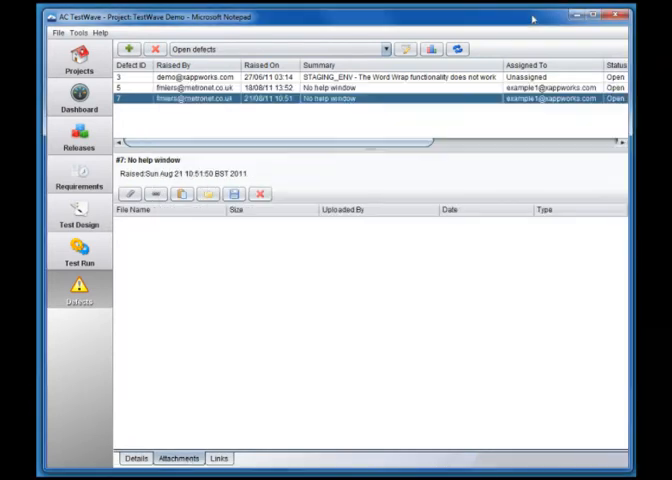
# - Attach a clipboard screenshot to defect 7, naming it as a screenshot
pyautogui.click(183, 192)
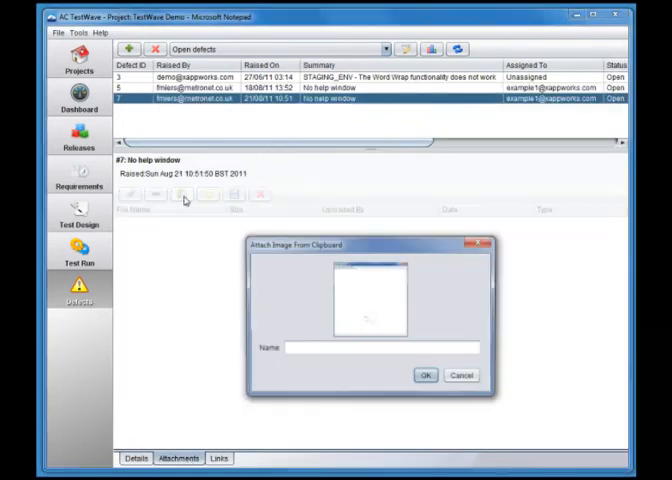
pyautogui.write('Scr')
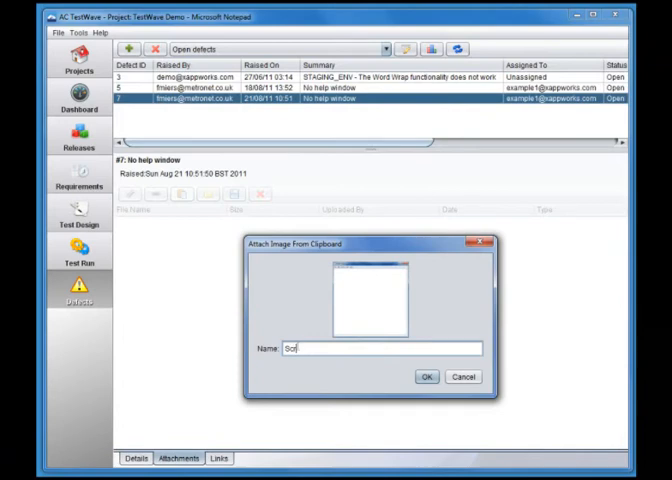
pyautogui.write('Screenshot of M')
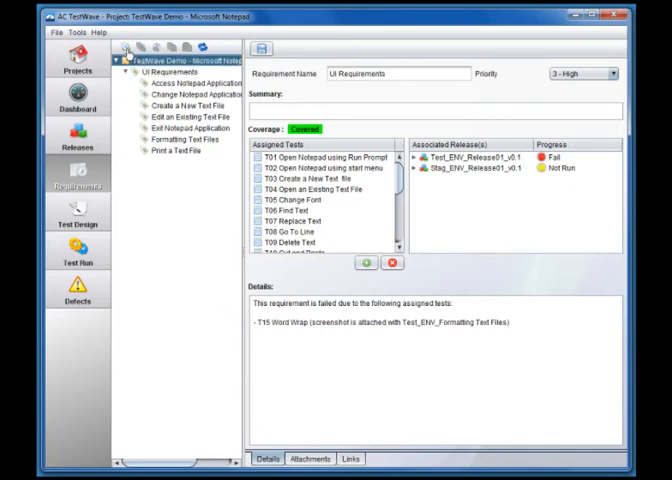
# - Create requirement 'Help' and assign the T24 Help test to cover it
pyautogui.write('Help')
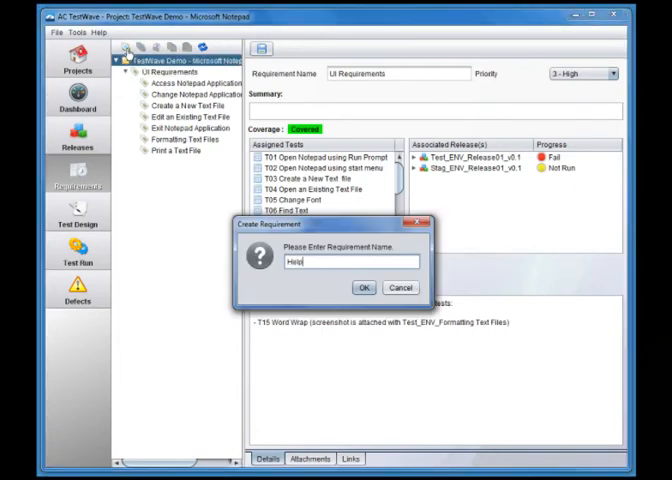
pyautogui.click(362, 287)
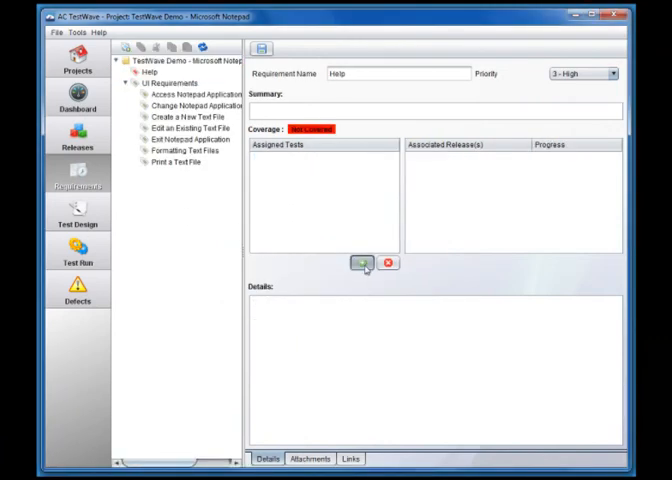
pyautogui.click(359, 262)
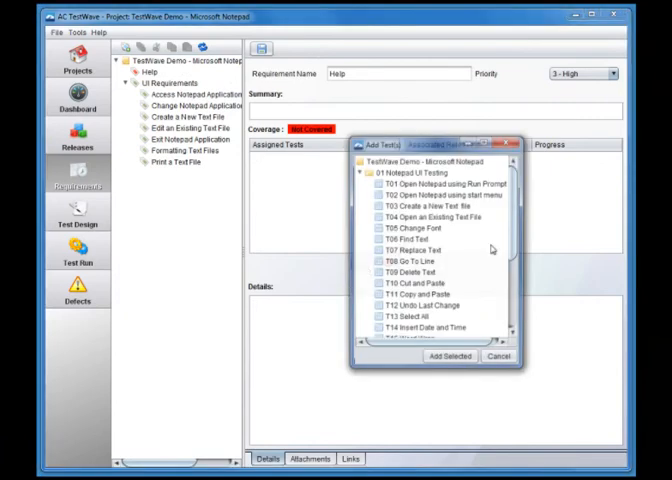
pyautogui.scroll(-3)
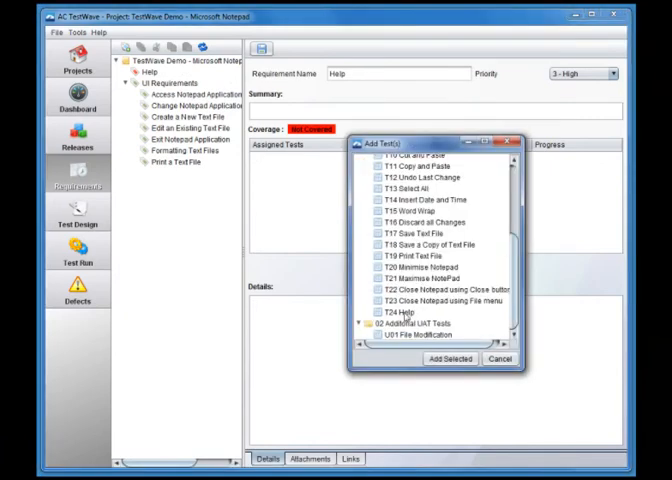
pyautogui.click(449, 358)
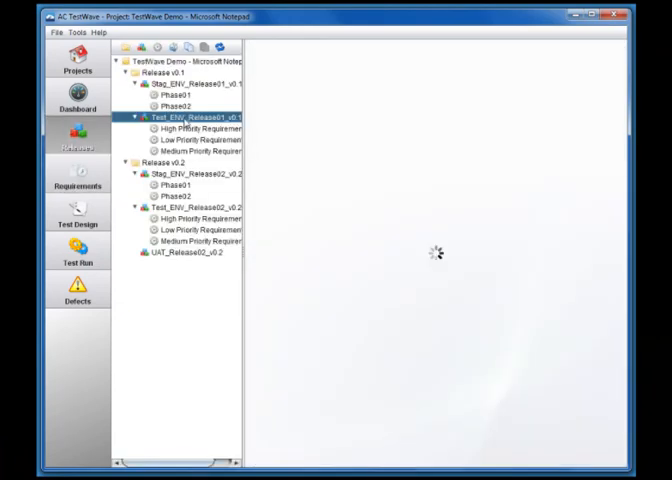
# - Add the 04 Help tests set to Test_ENV_Release01_v0.1 and view its Progress tab
pyautogui.click(196, 117)
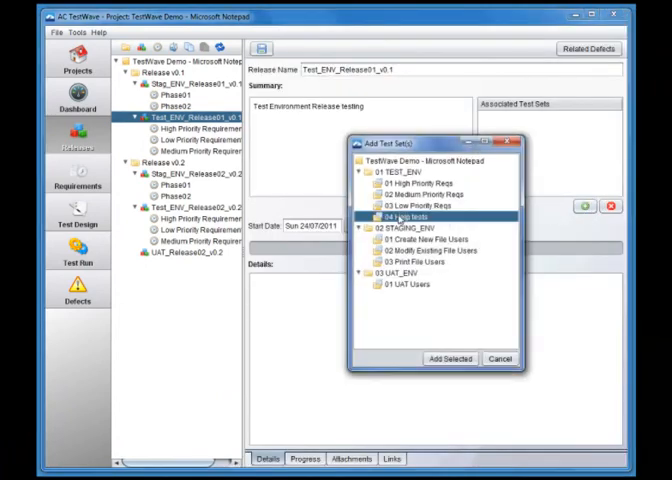
pyautogui.click(450, 358)
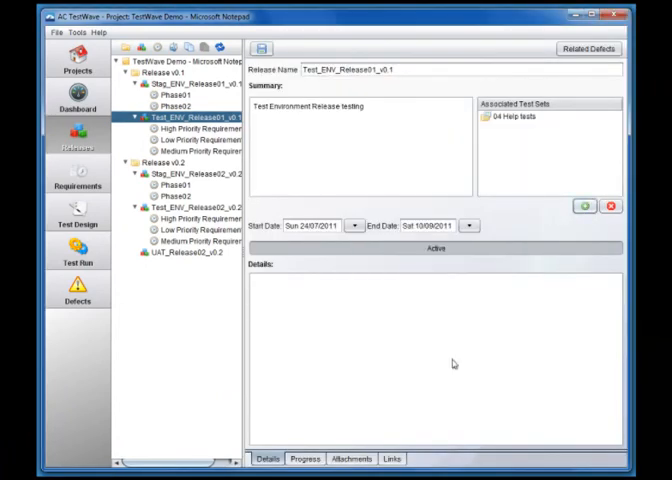
pyautogui.moveTo(345, 439)
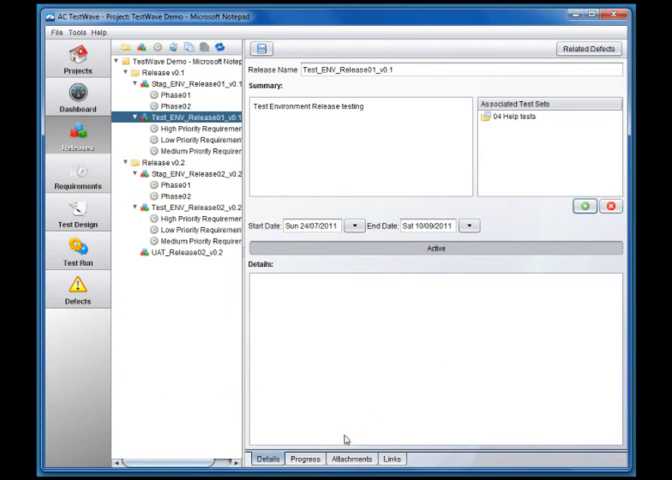
pyautogui.click(304, 458)
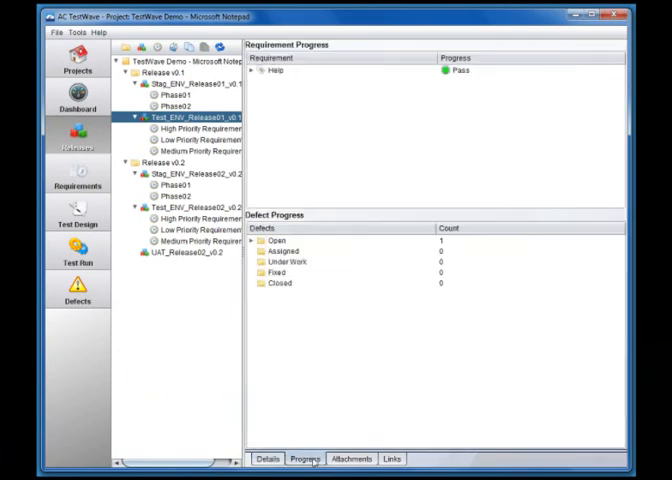